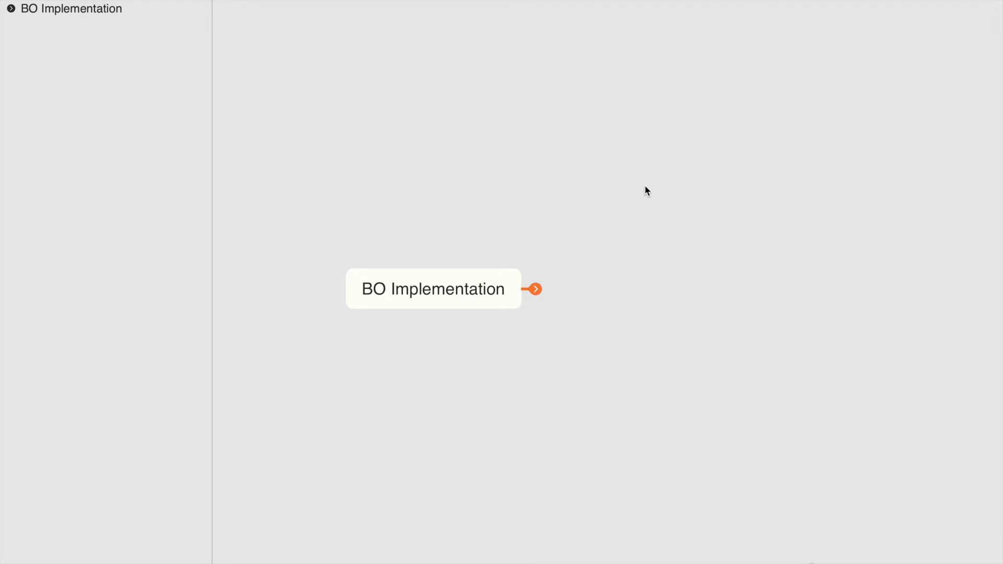
Expand the BO Implementation node to reveal its UnManaged and Managed branches
left_click(533, 288)
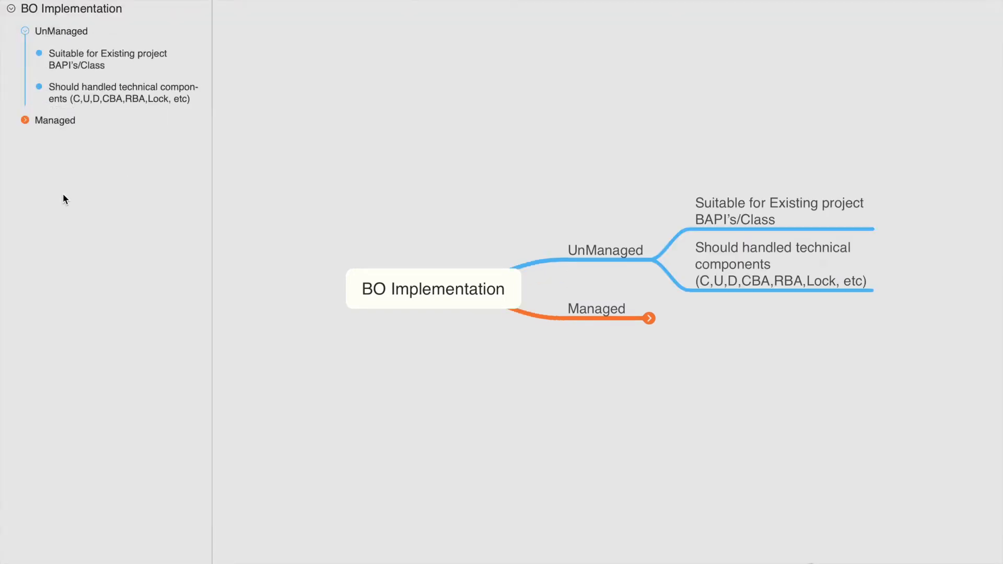
mouse_move(159, 344)
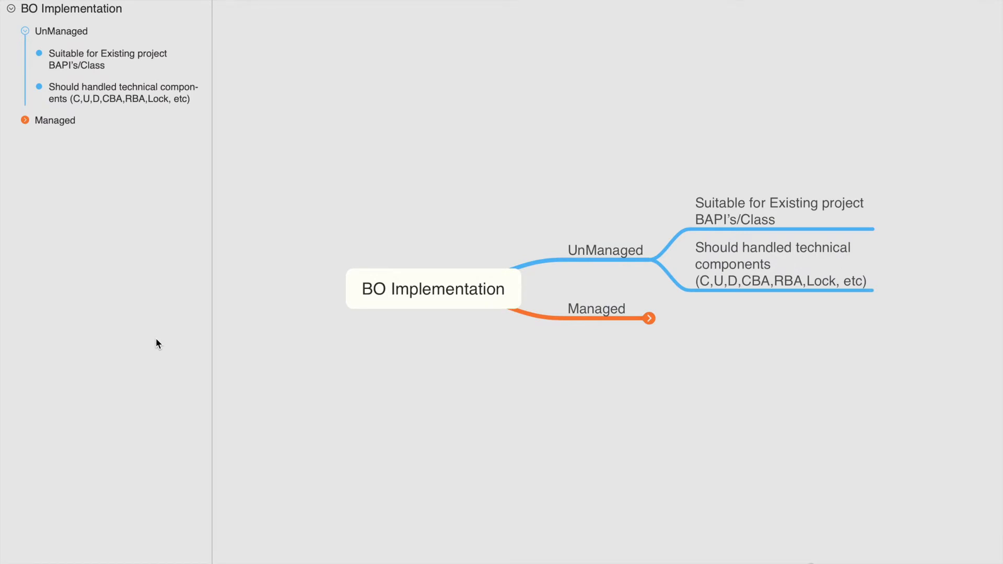